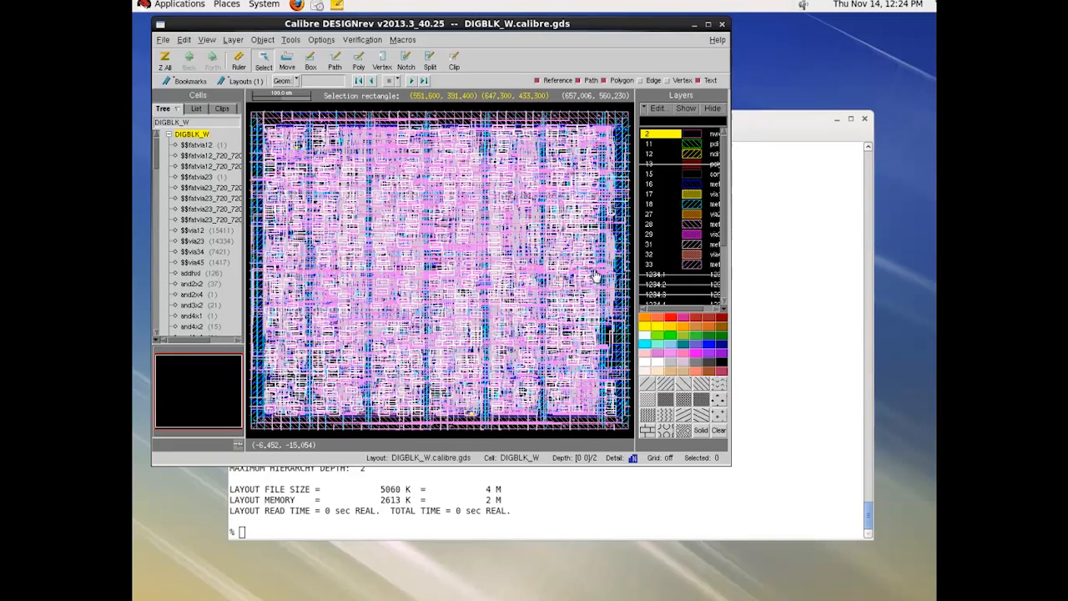
mouse_move(363, 228)
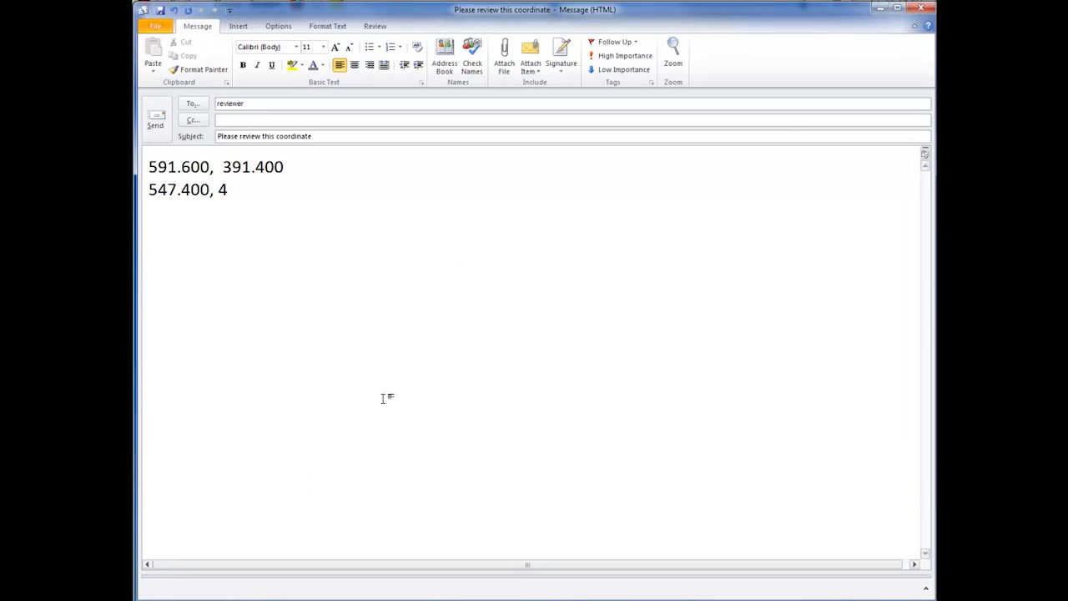
- Type the coordinate value '33.' into the Outlook message body
text(33.)
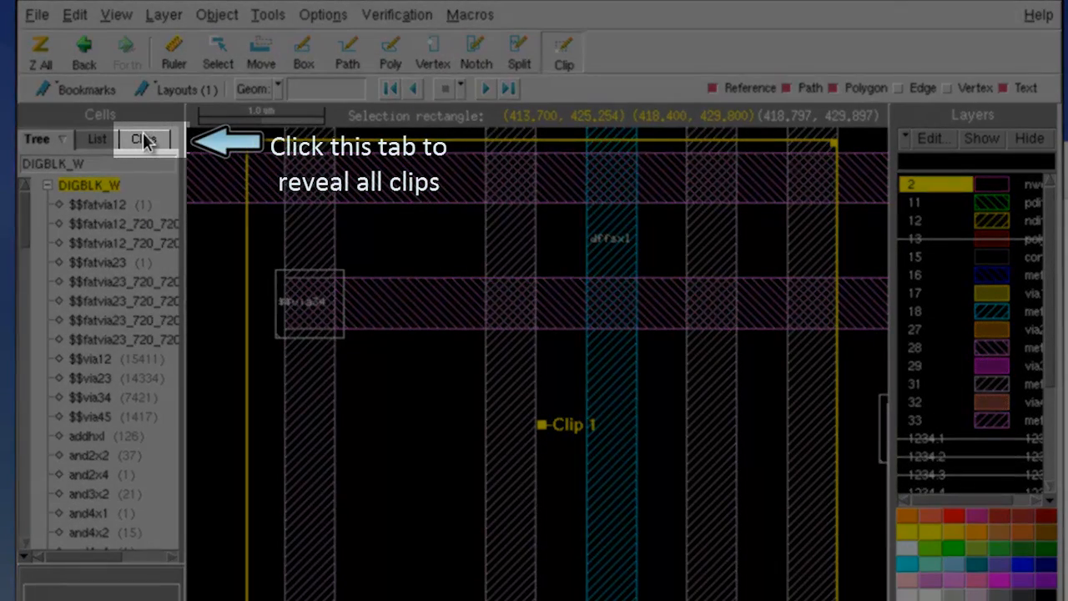
- Show the Clips list in the Cells panel, listing Clip 1 under DIGBLK_W
click(142, 139)
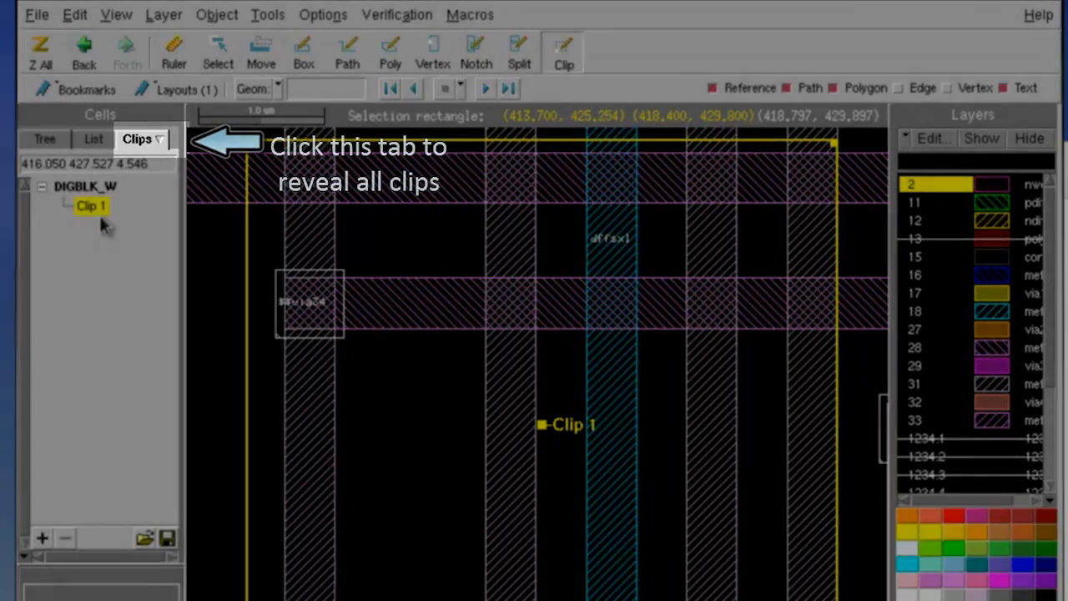
- Rename Clip 1 to 'Need_review_wire_route' through the Edit Clip dialog
right_click(91, 206)
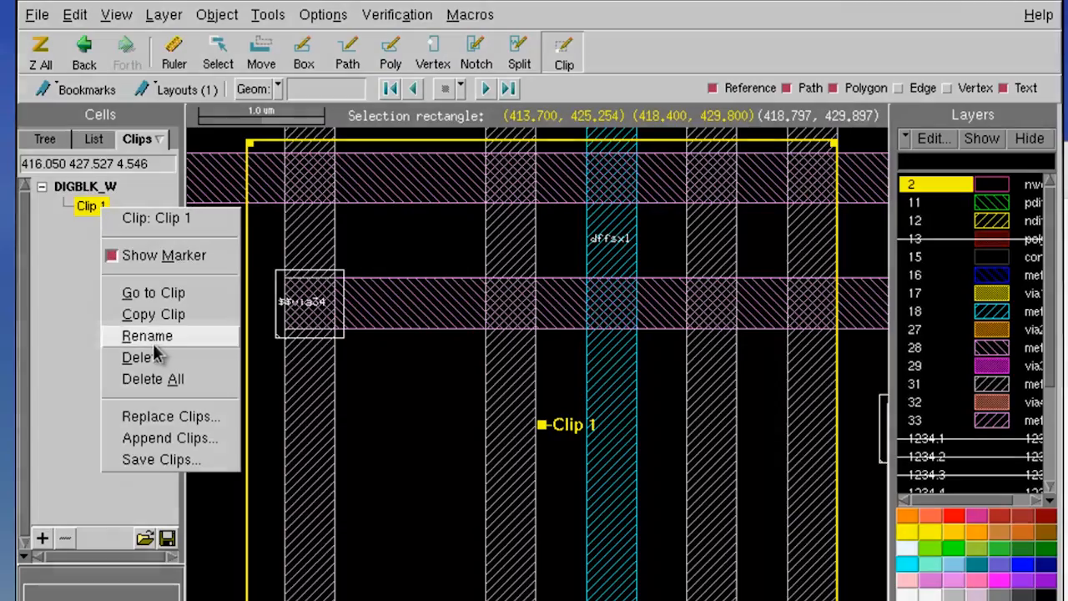
click(145, 336)
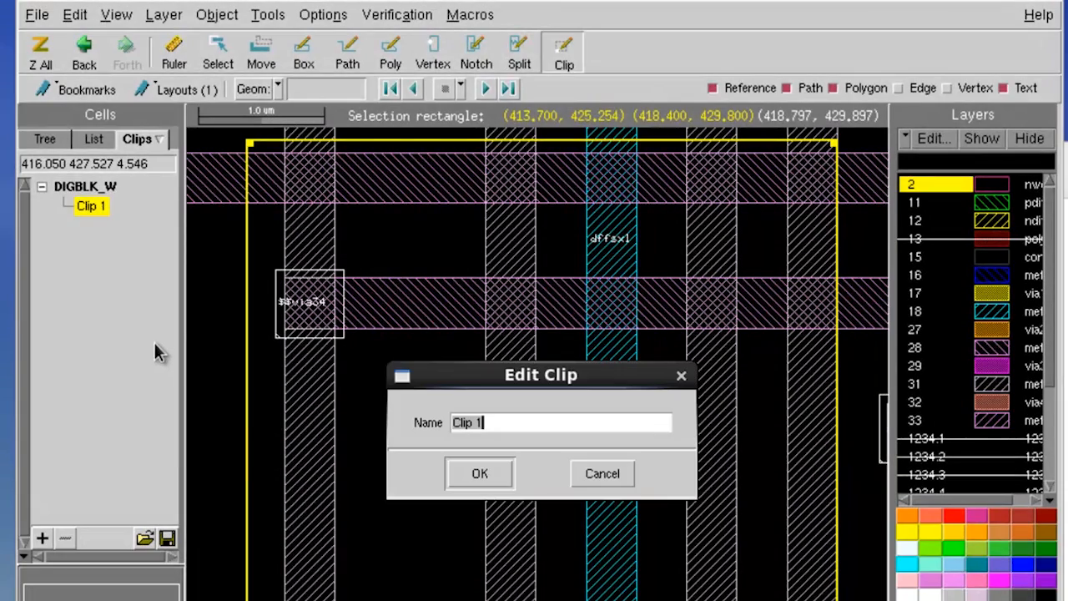
text(Need_review_wire_rou)
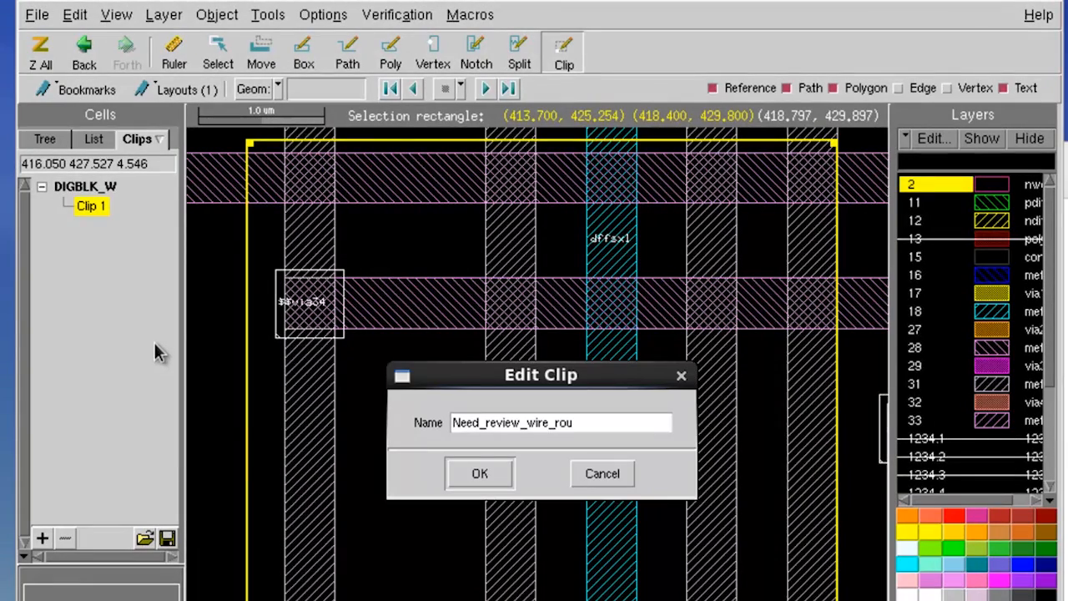
click(479, 474)
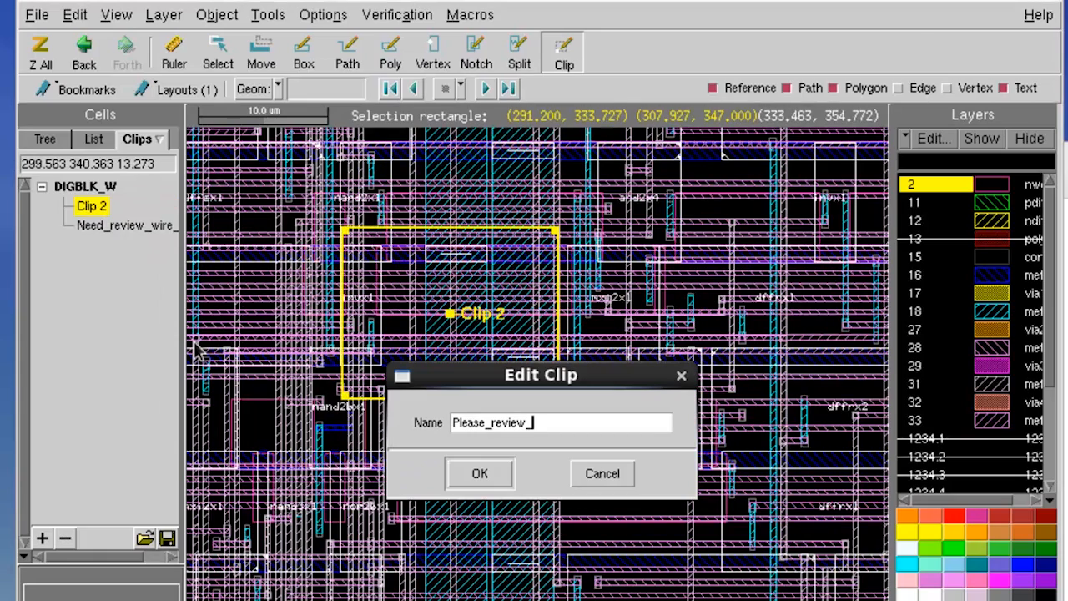
- Confirm the names 'Please_review_power connection' for Clip 2 and 'Review Pin information' for Clip 3
click(480, 473)
text(Review Pin informa)
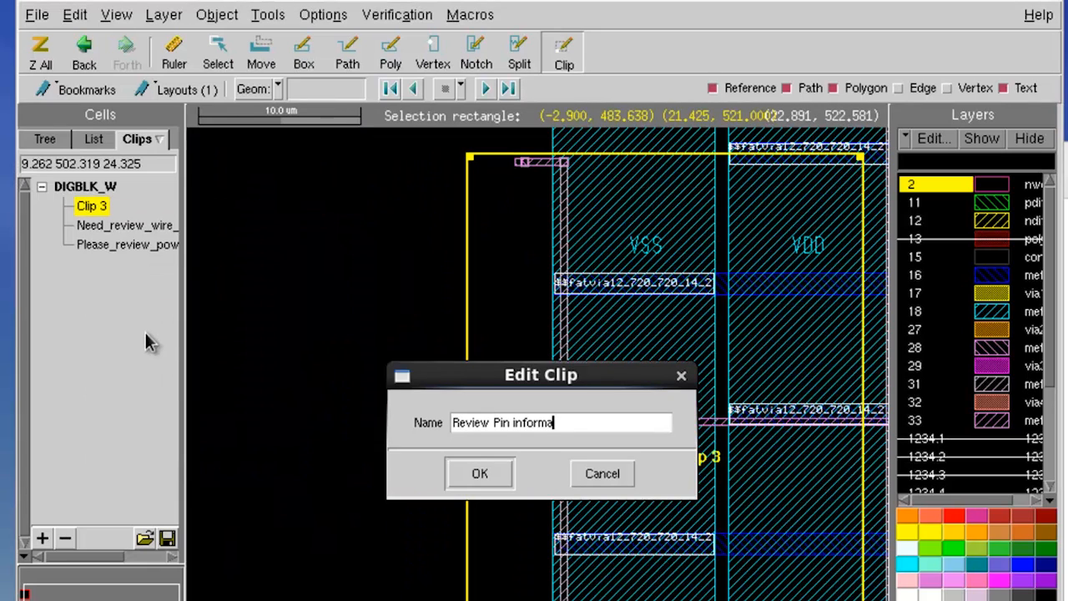
click(480, 474)
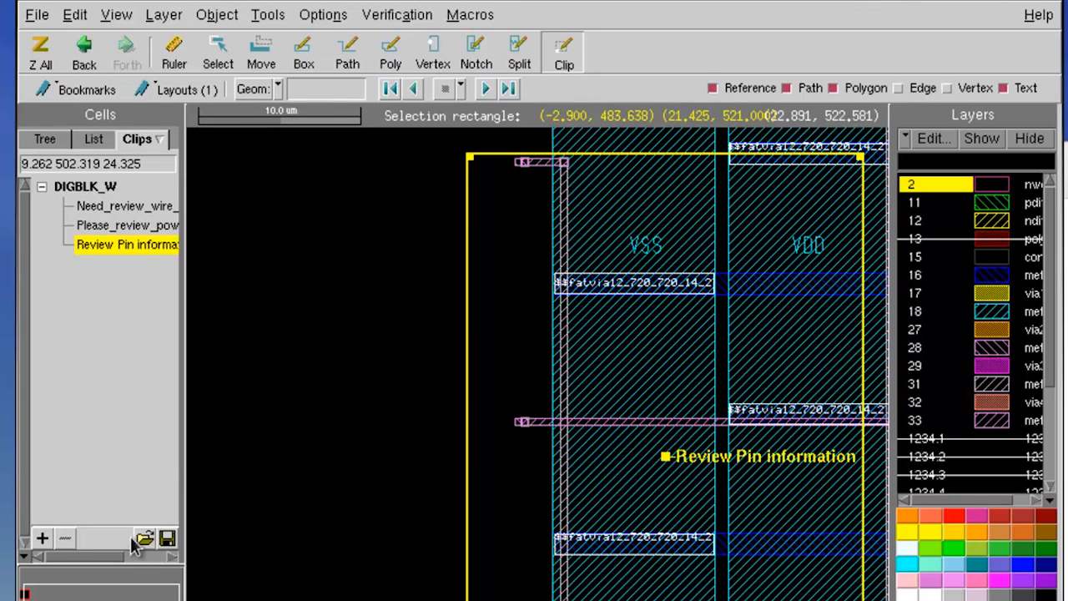
- Save the three clips to the file DIGBLK_W.calibre.clips
click(166, 536)
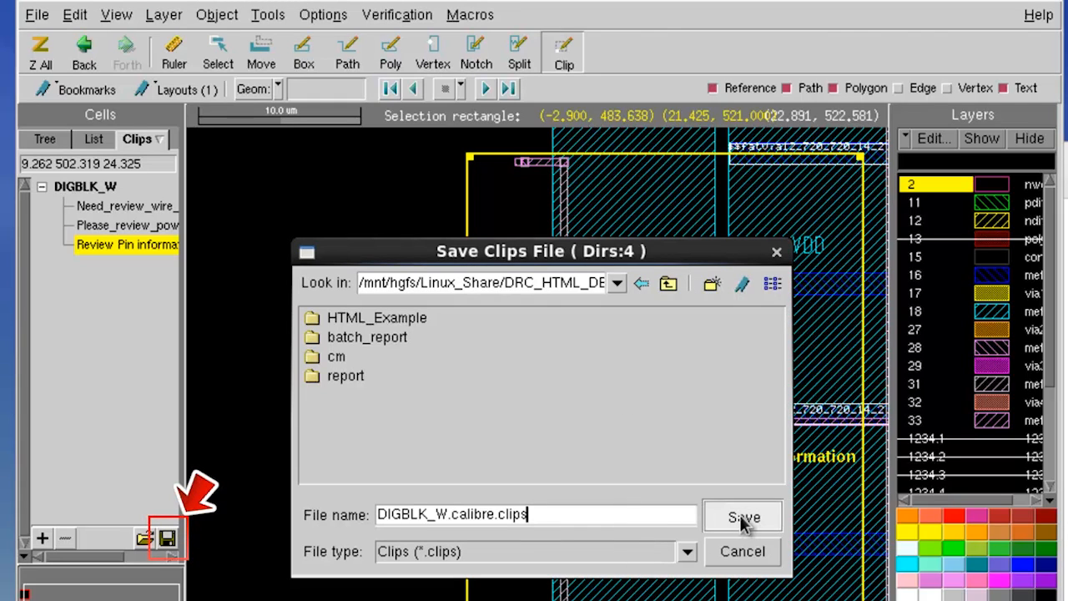
click(743, 515)
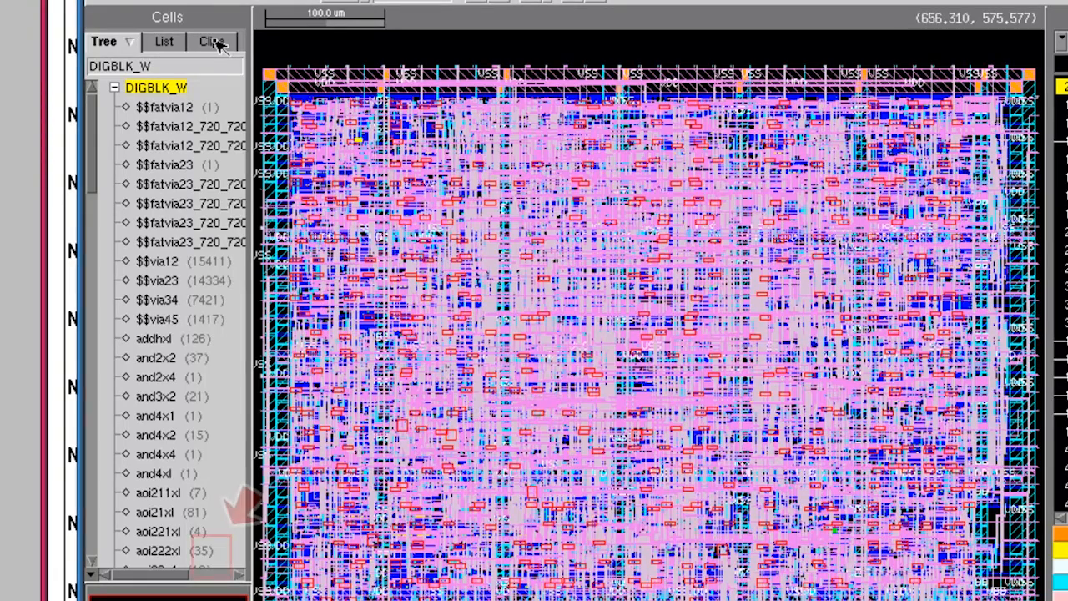
- Show the Clips list for the reopened DIGBLK_W layout
click(210, 42)
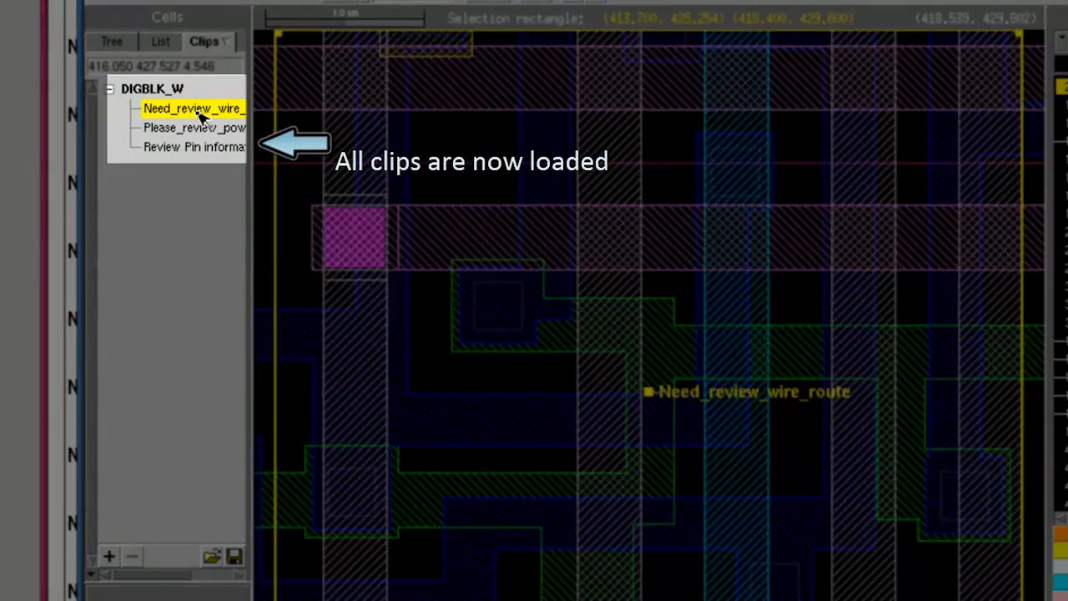
- Jump to the 'Review Pin information' clip, then to 'Please_review_power connection'
click(194, 147)
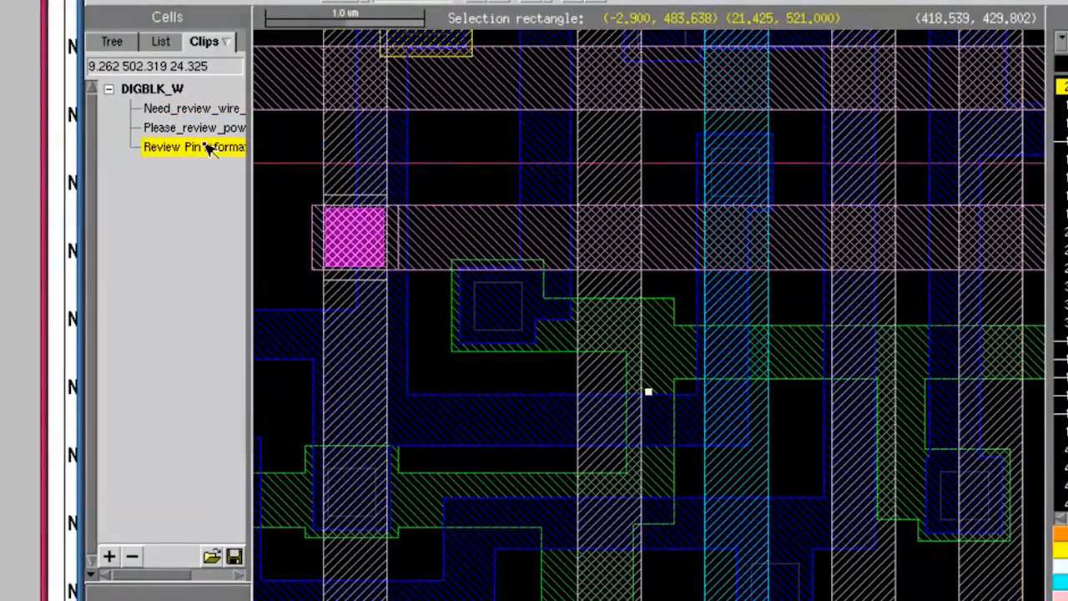
double_click(192, 146)
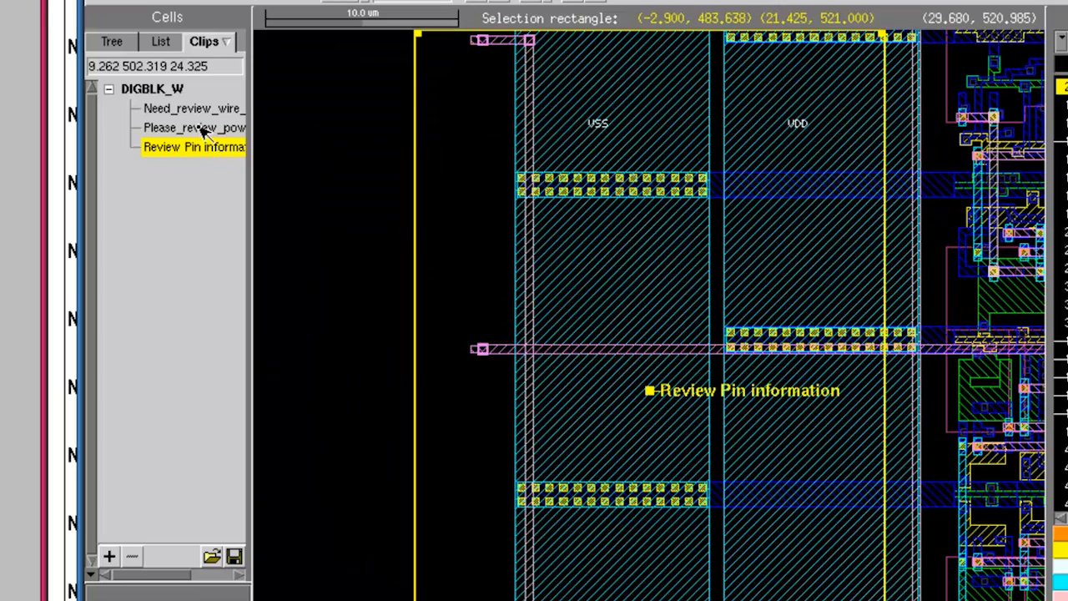
click(193, 127)
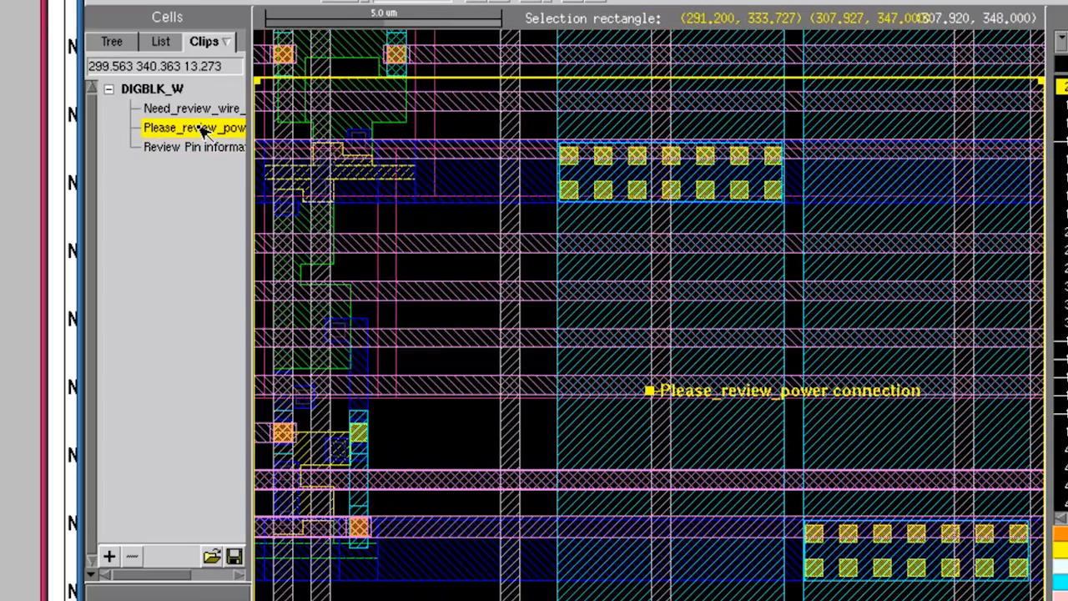